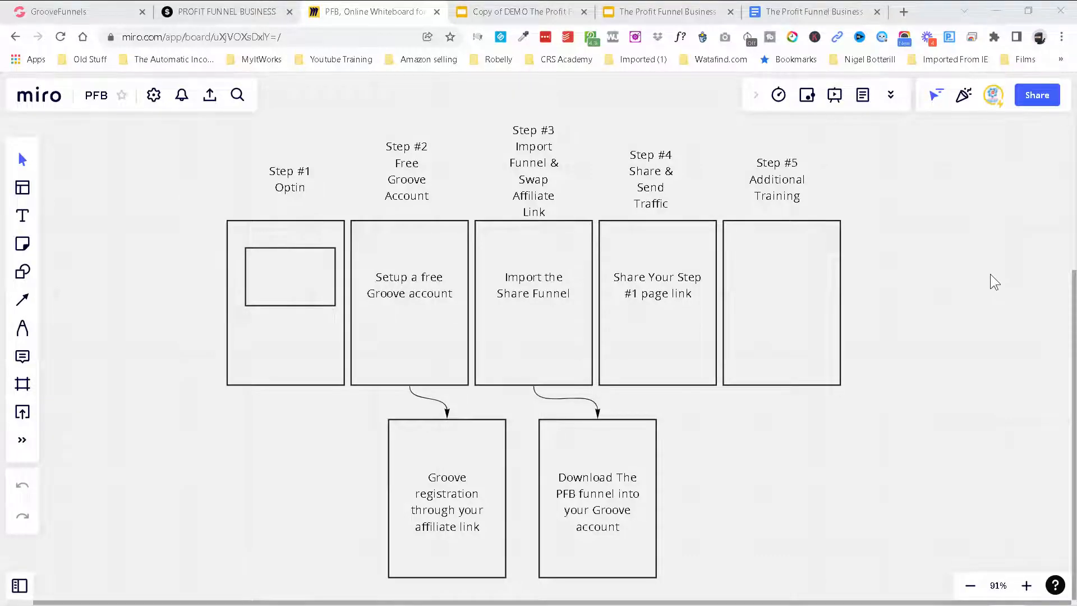
{"action": "mouse_move", "coordinate": [456, 317]}
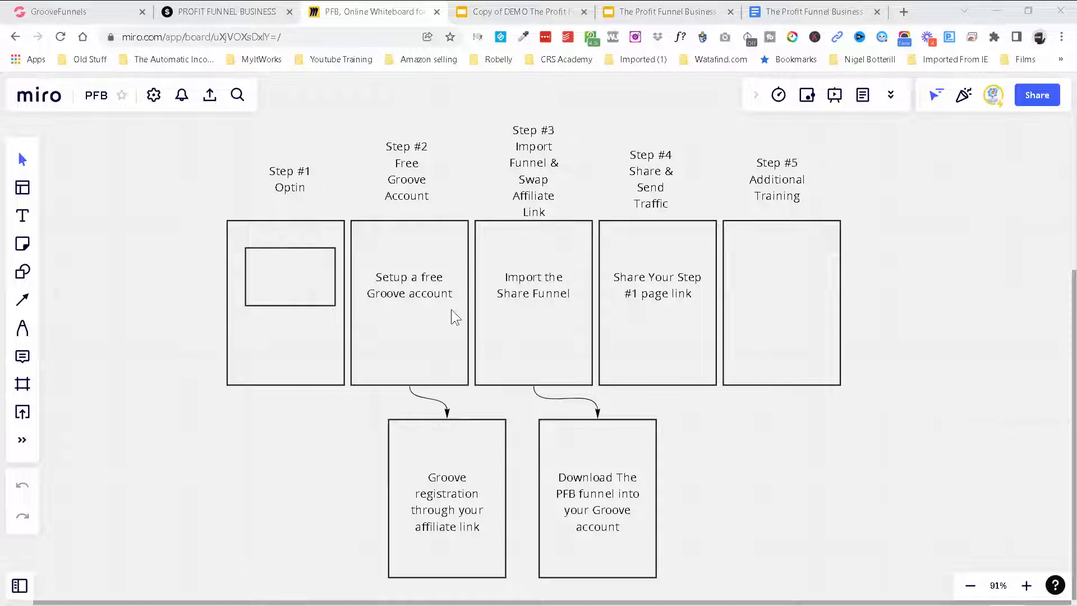
{"action": "mouse_move", "coordinate": [306, 303]}
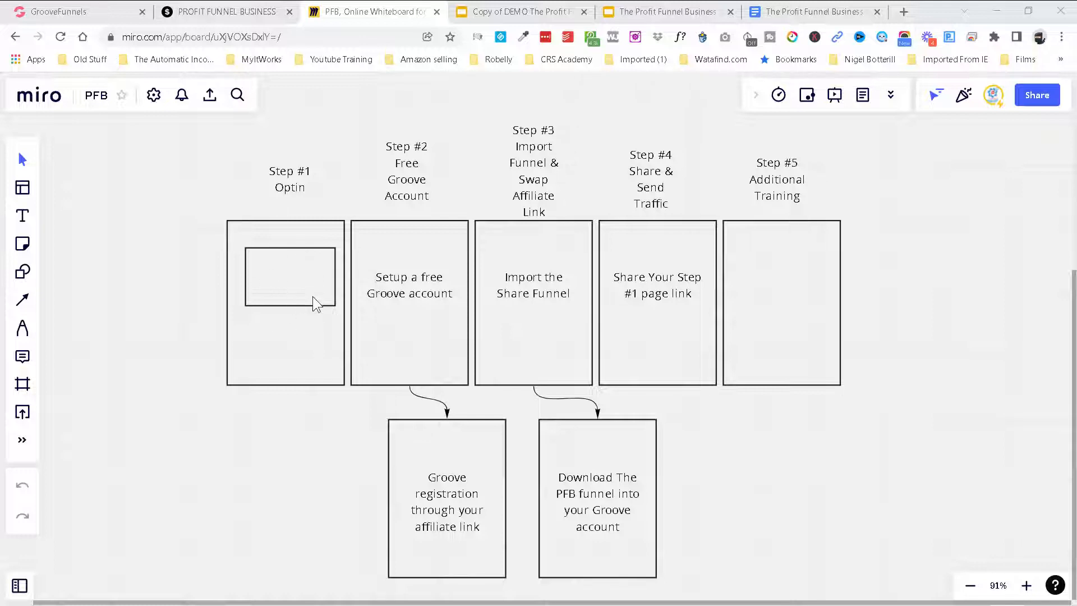
{"action": "mouse_move", "coordinate": [276, 64]}
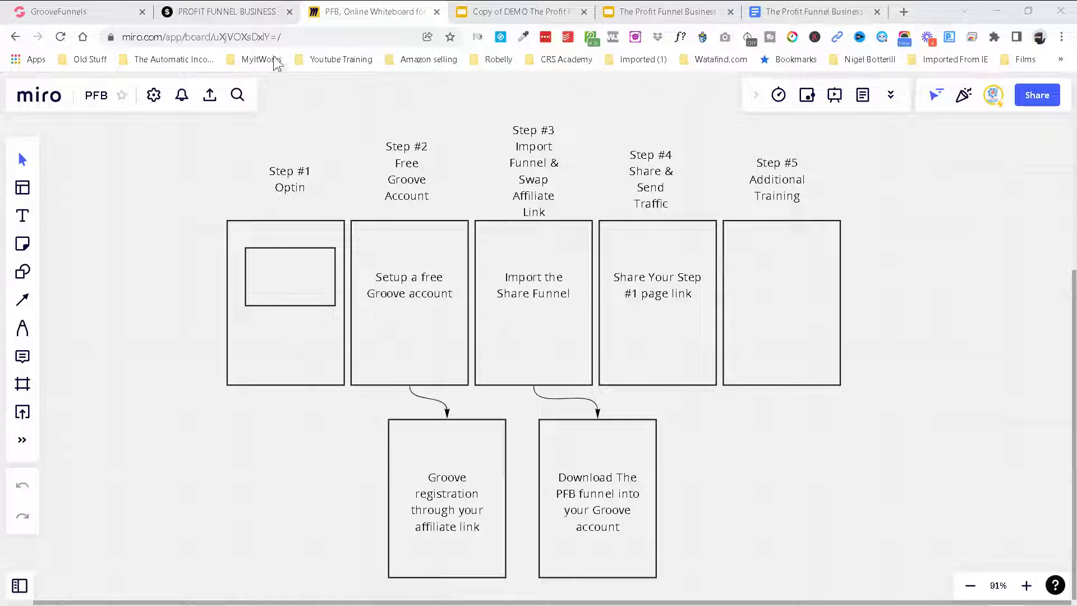
- Look over the funnel landing page, then return to the funnel whiteboard
{"action": "left_click", "coordinate": [226, 11]}
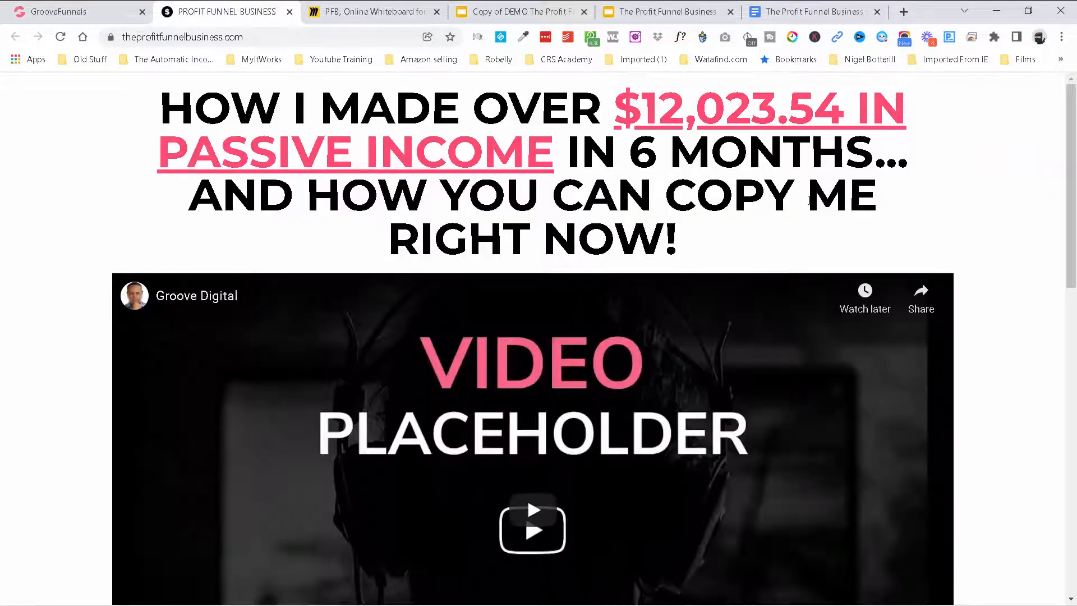
{"action": "scroll", "scroll_direction": "down", "scroll_amount": 3}
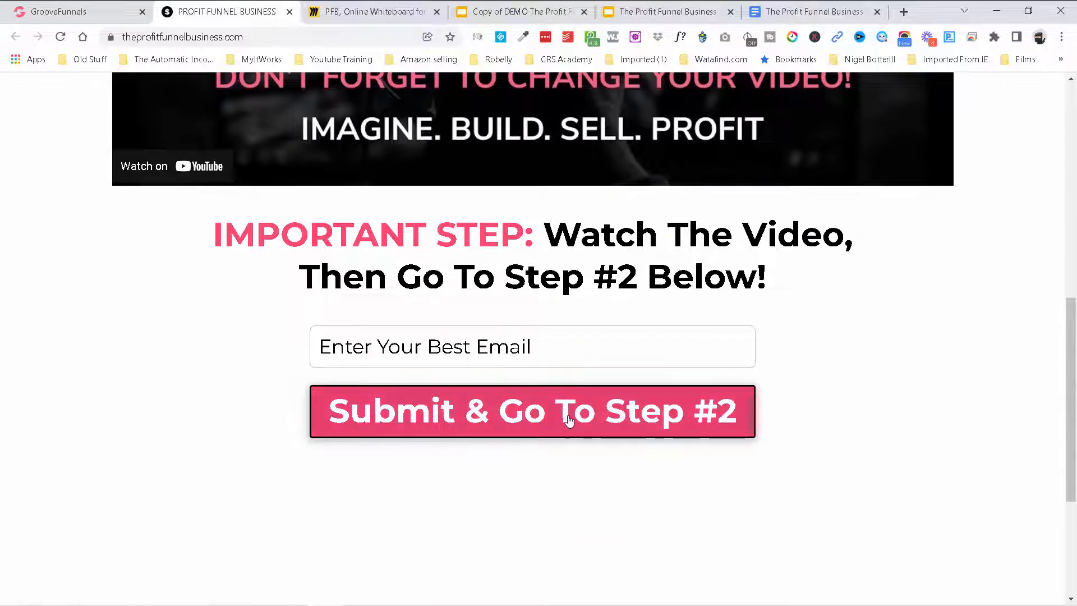
{"action": "left_click", "coordinate": [371, 12]}
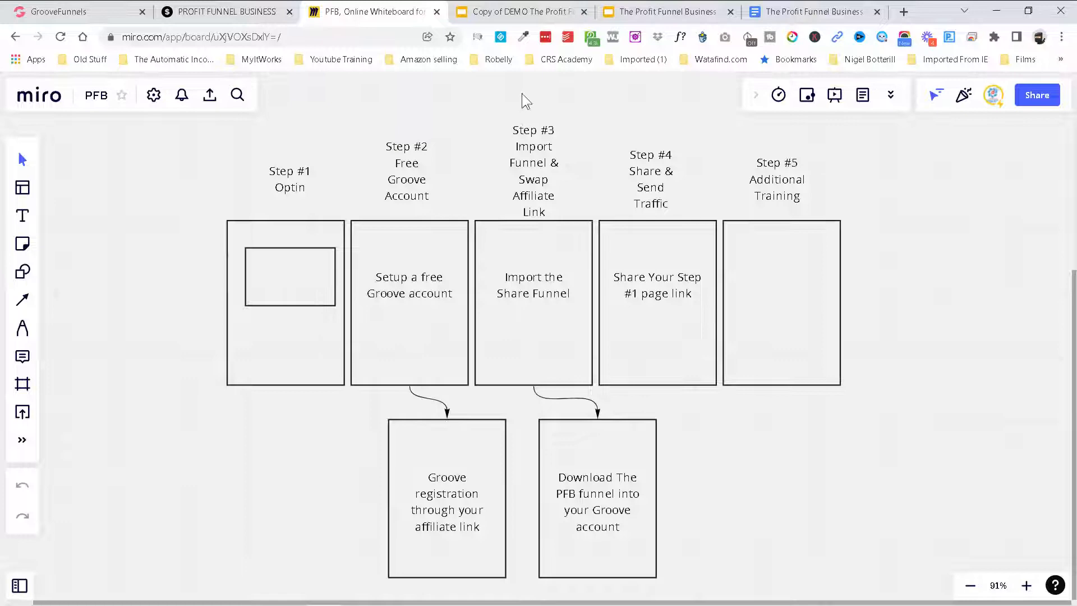
- Check the script document against the four-slide 'Copy of DEMO' deck, ending on the deck
{"action": "left_click", "coordinate": [518, 11]}
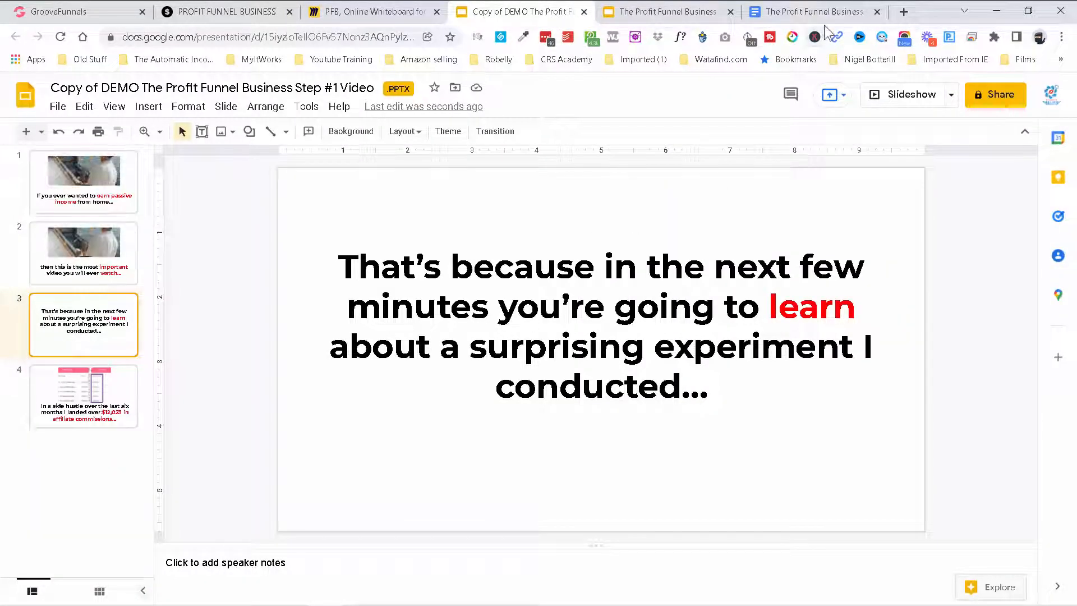
{"action": "left_click", "coordinate": [811, 12]}
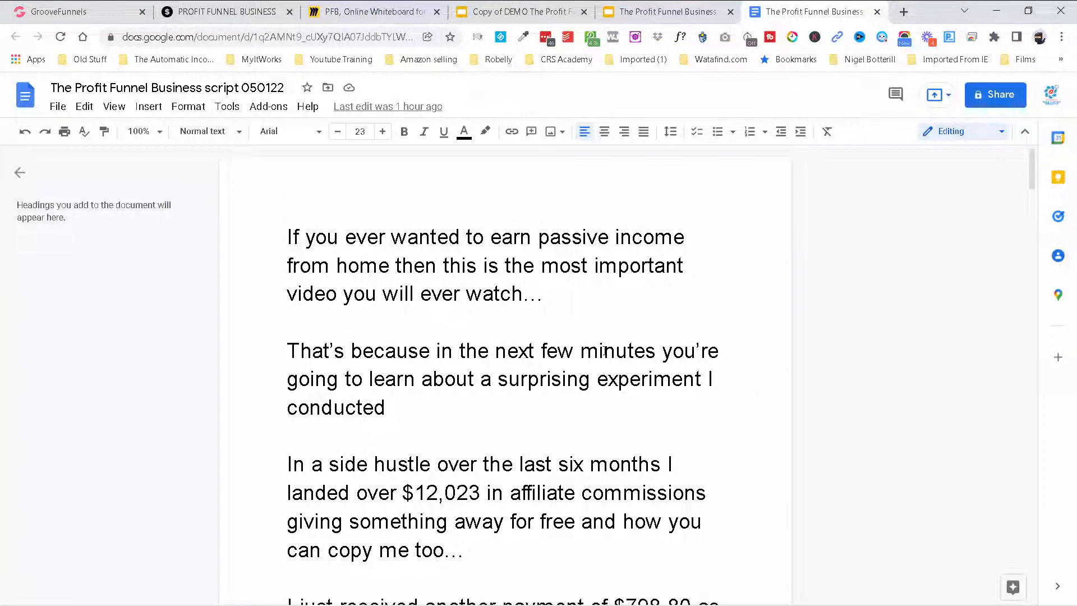
{"action": "mouse_move", "coordinate": [549, 21]}
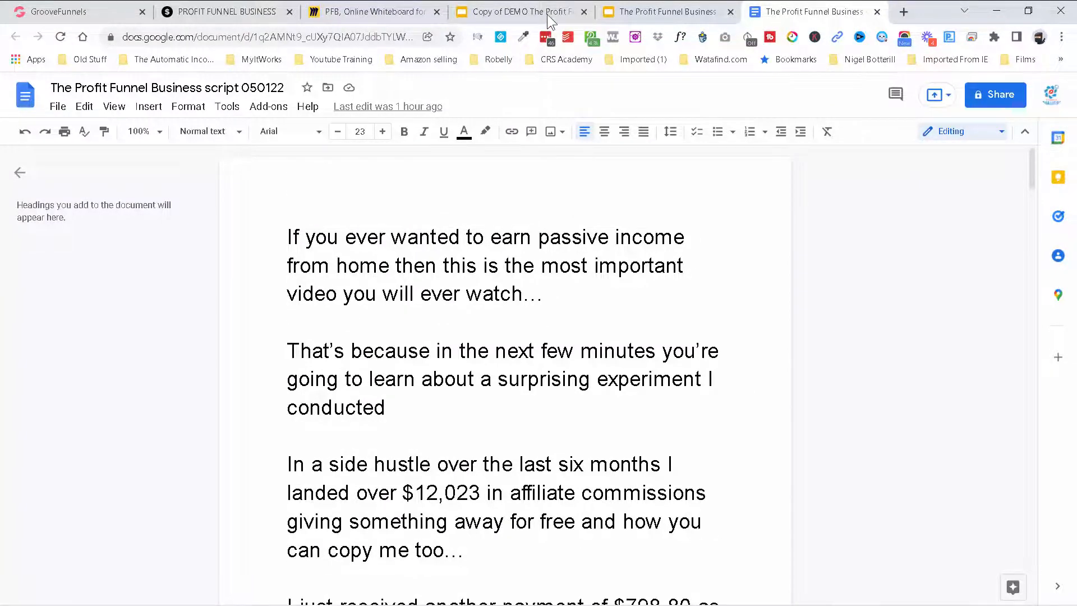
{"action": "left_click", "coordinate": [520, 12]}
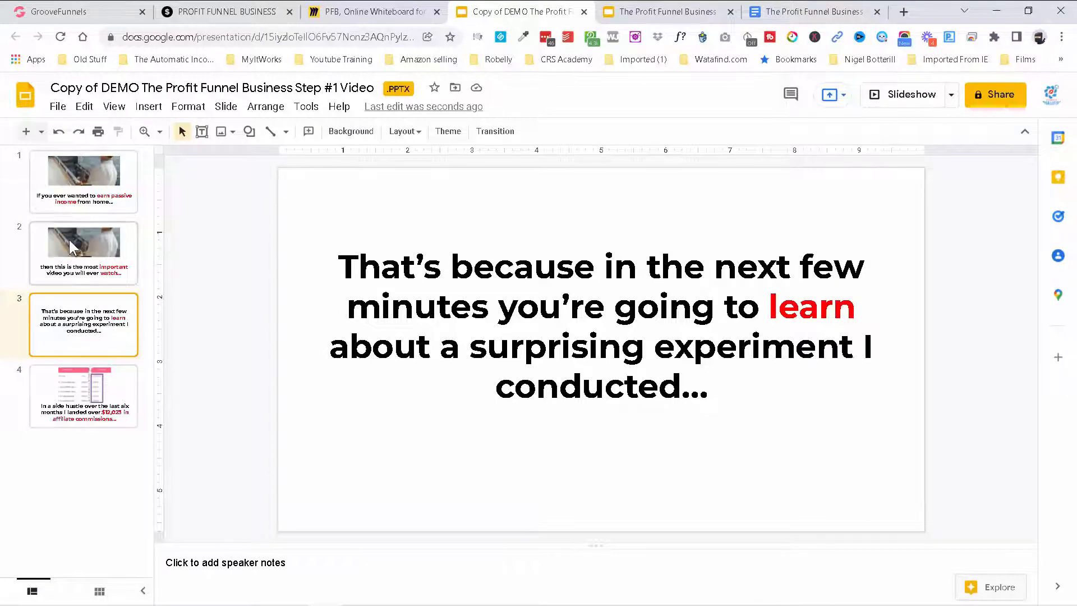
- Duplicate the third 'learn' slide to create a fifth slide
{"action": "right_click", "coordinate": [83, 324]}
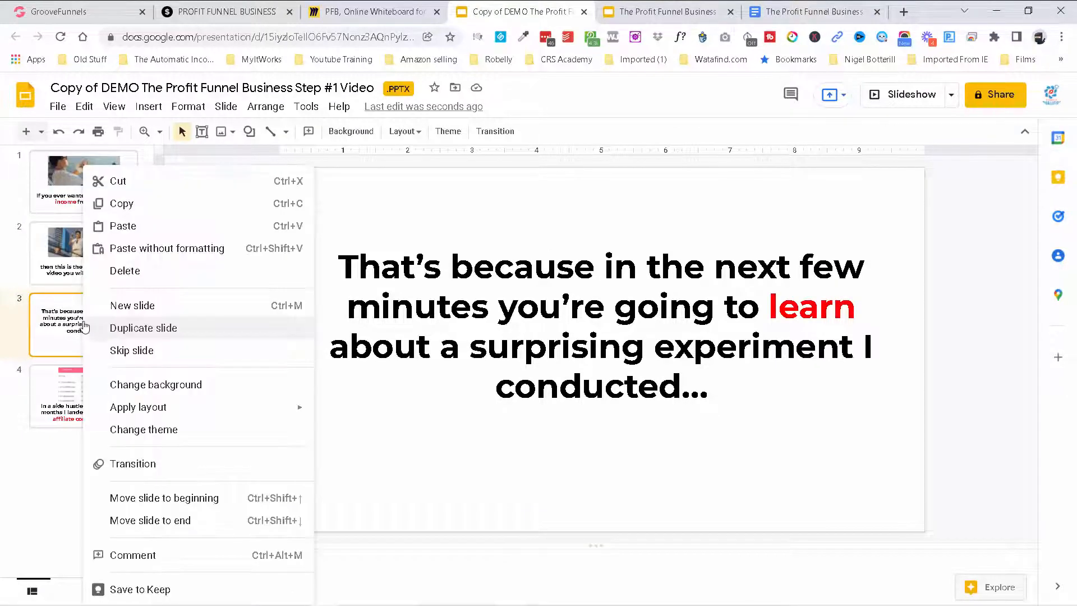
{"action": "left_click", "coordinate": [143, 327]}
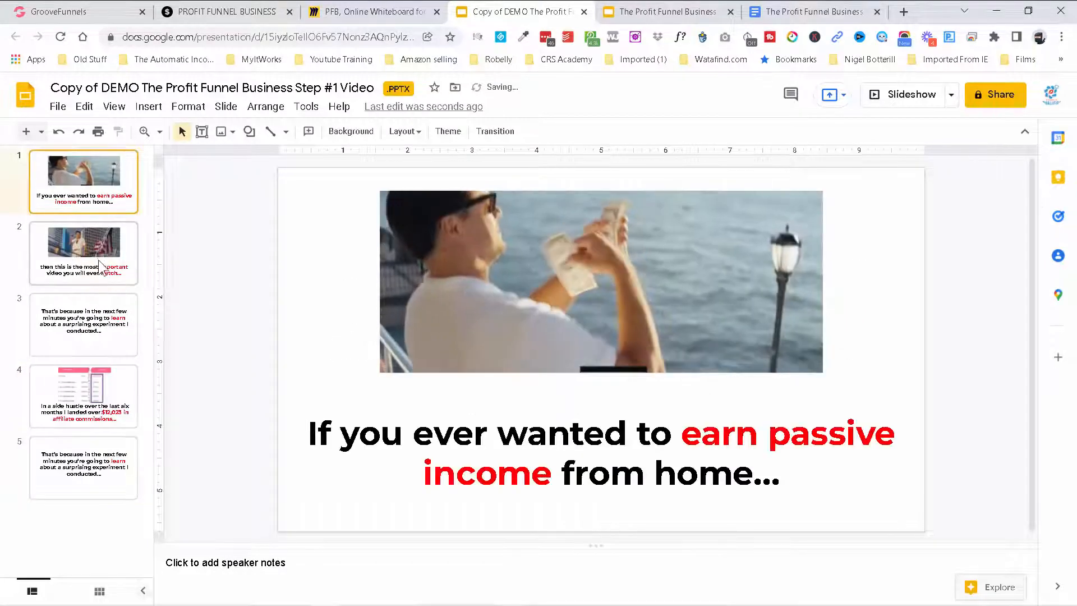
{"action": "left_click", "coordinate": [83, 325]}
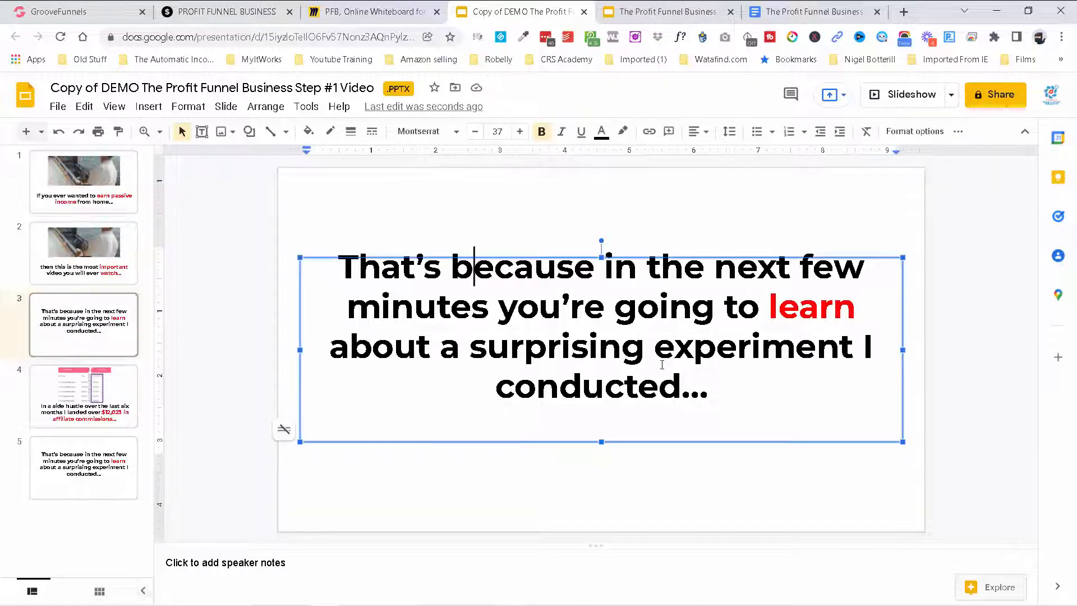
- Browse to the new fifth slide and bring up the script's next payment line
{"action": "left_click", "coordinate": [83, 253]}
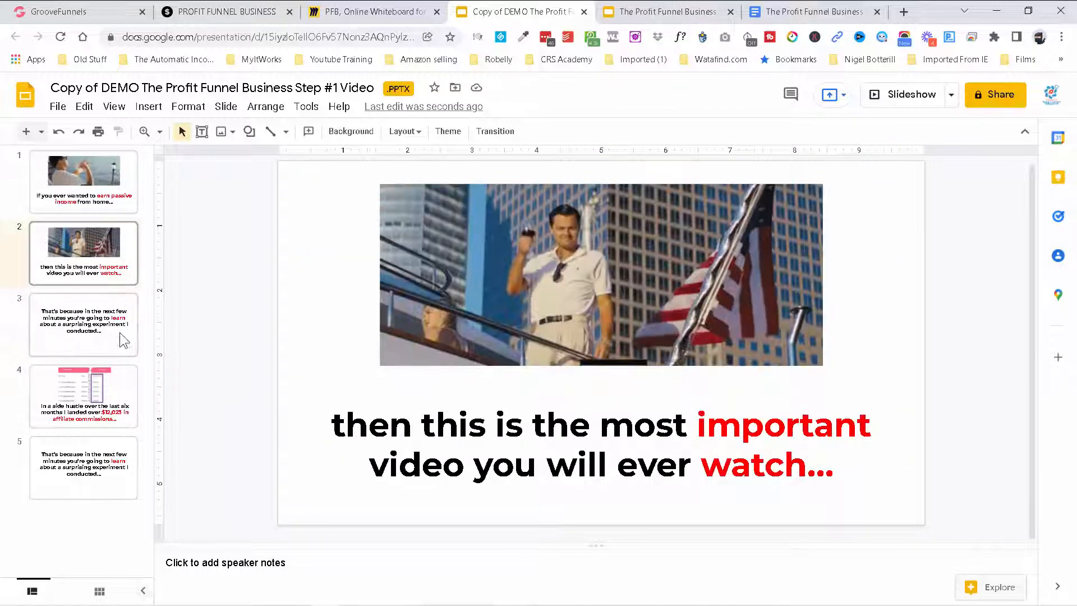
{"action": "left_click", "coordinate": [83, 468]}
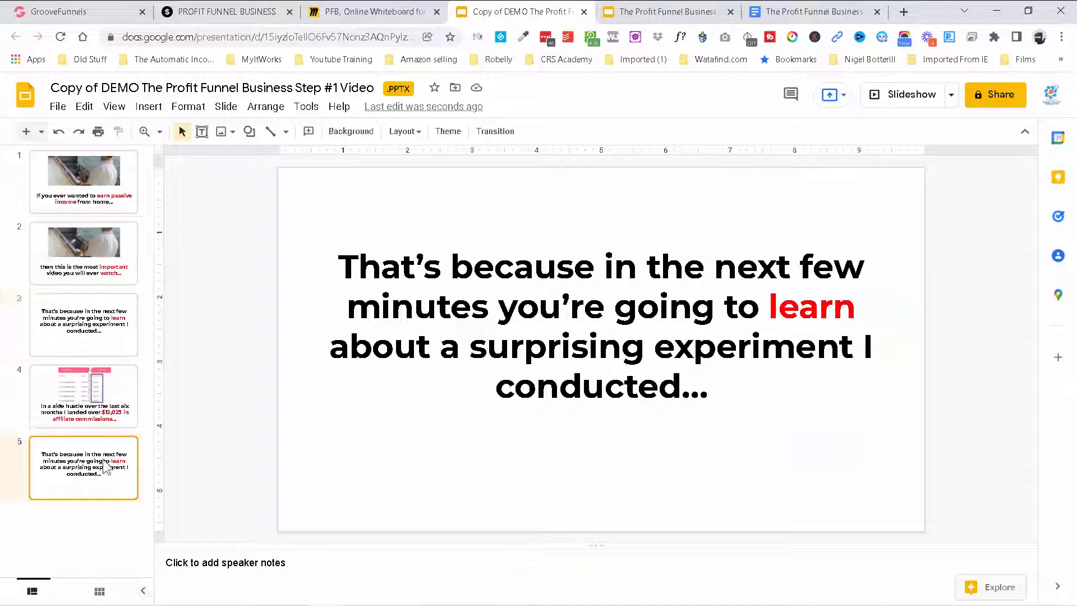
{"action": "left_click", "coordinate": [810, 12]}
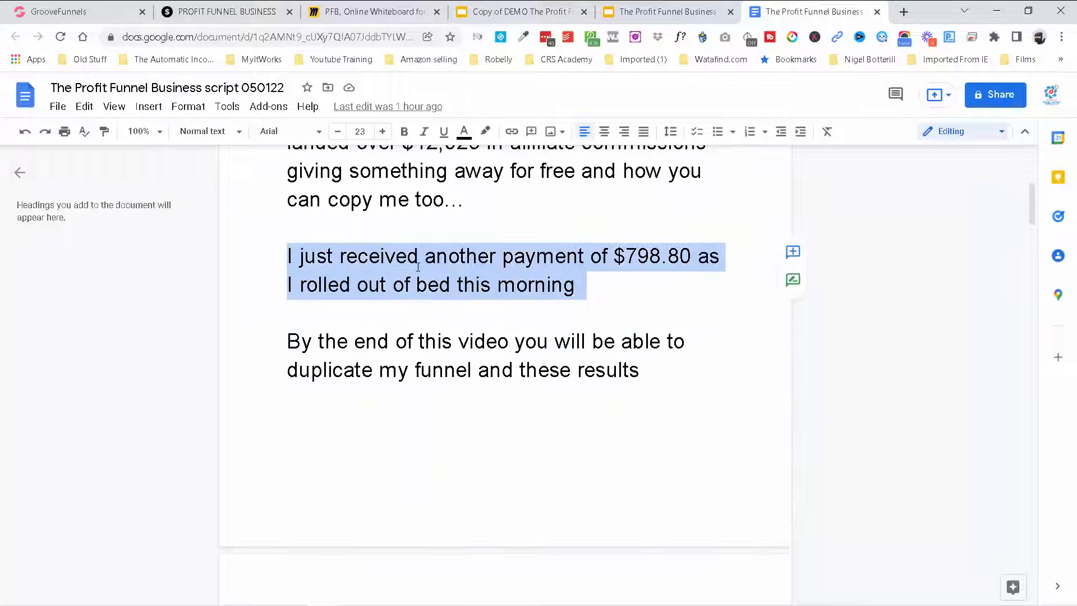
- Put the $798.80 payment line on slide 5 and colour '$798.80' red
{"action": "left_click", "coordinate": [520, 12]}
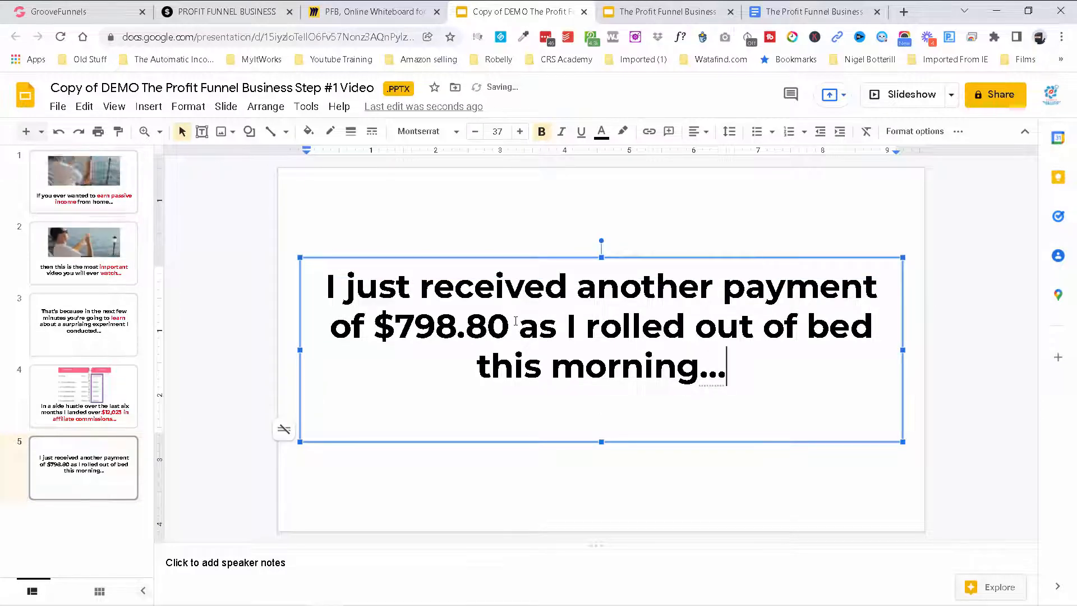
{"action": "double_click", "coordinate": [439, 326]}
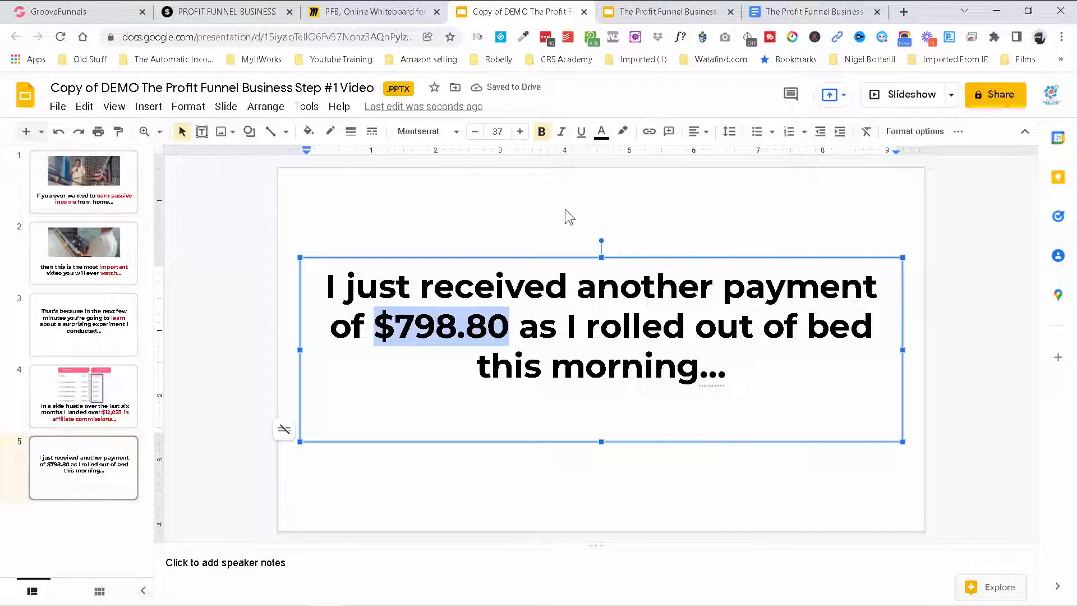
{"action": "left_click", "coordinate": [600, 131]}
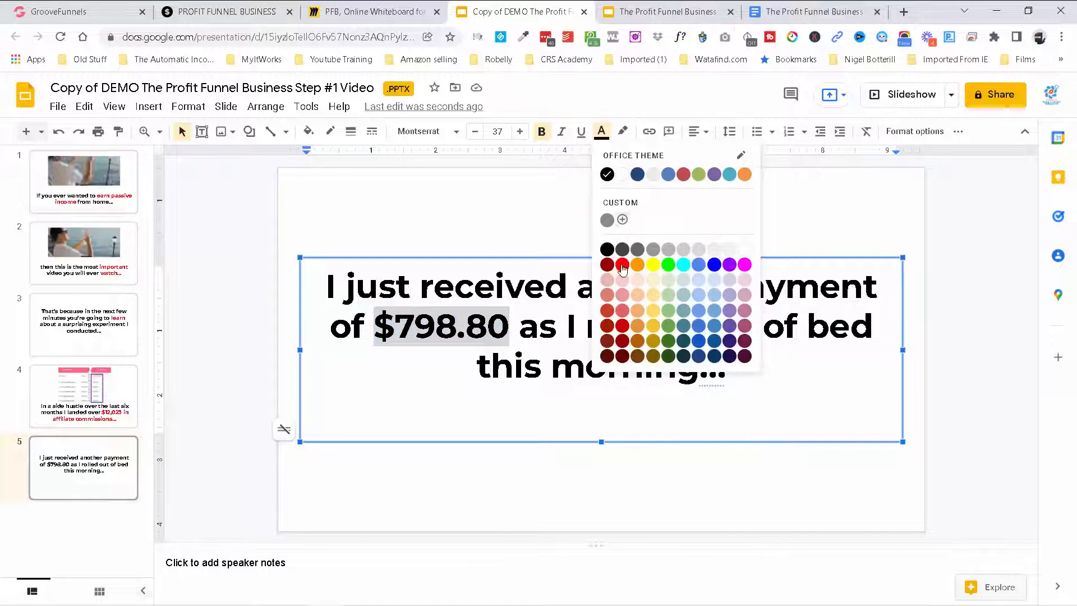
{"action": "left_click", "coordinate": [606, 264]}
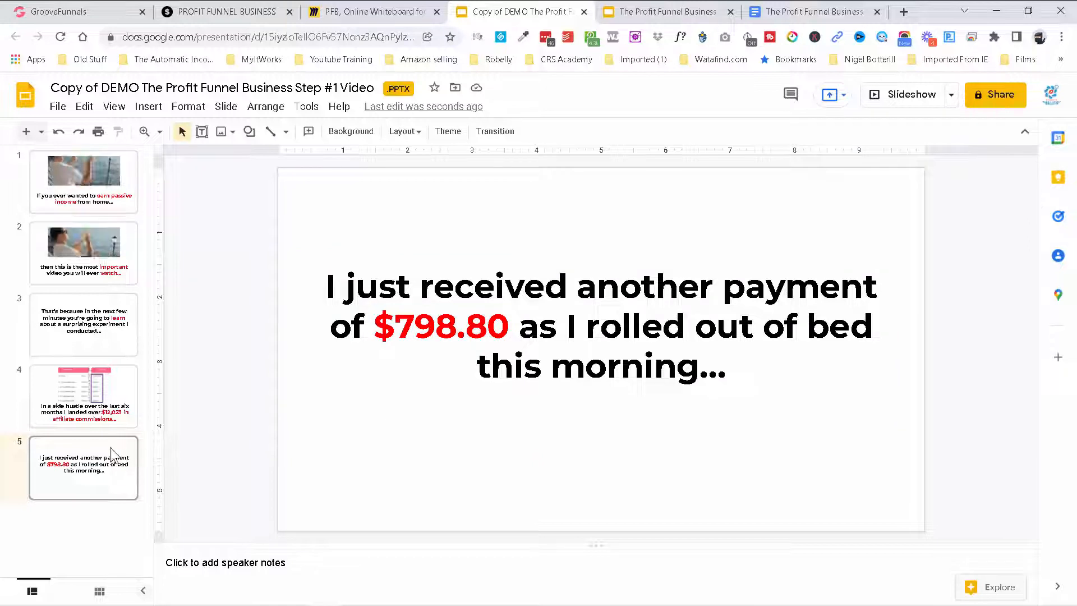
- Duplicate the $798.80 slide as slide 6 and fetch the next script line
{"action": "right_click", "coordinate": [84, 468]}
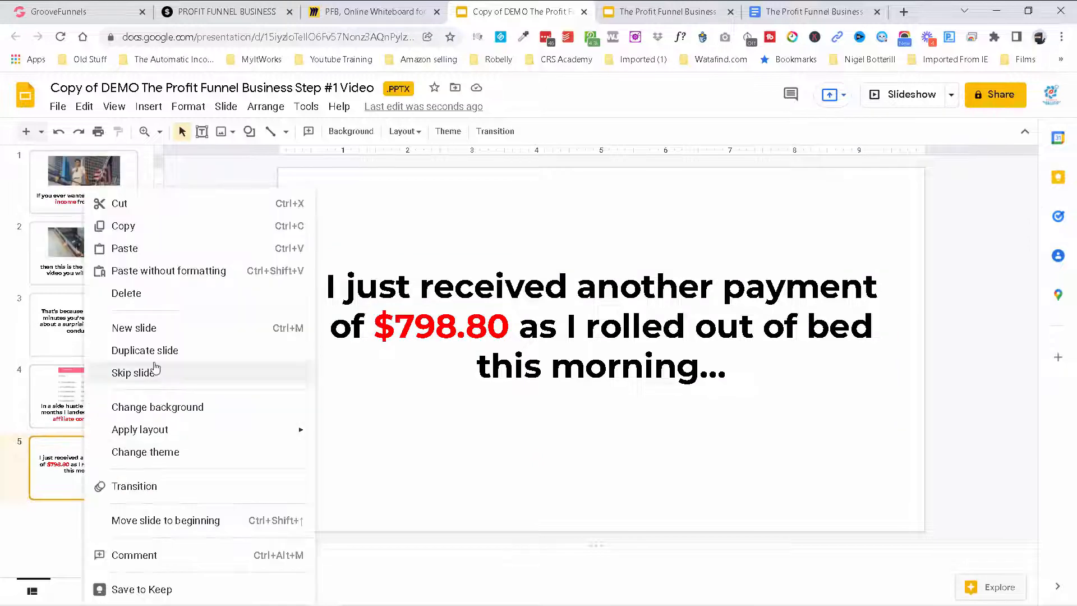
{"action": "left_click", "coordinate": [145, 350]}
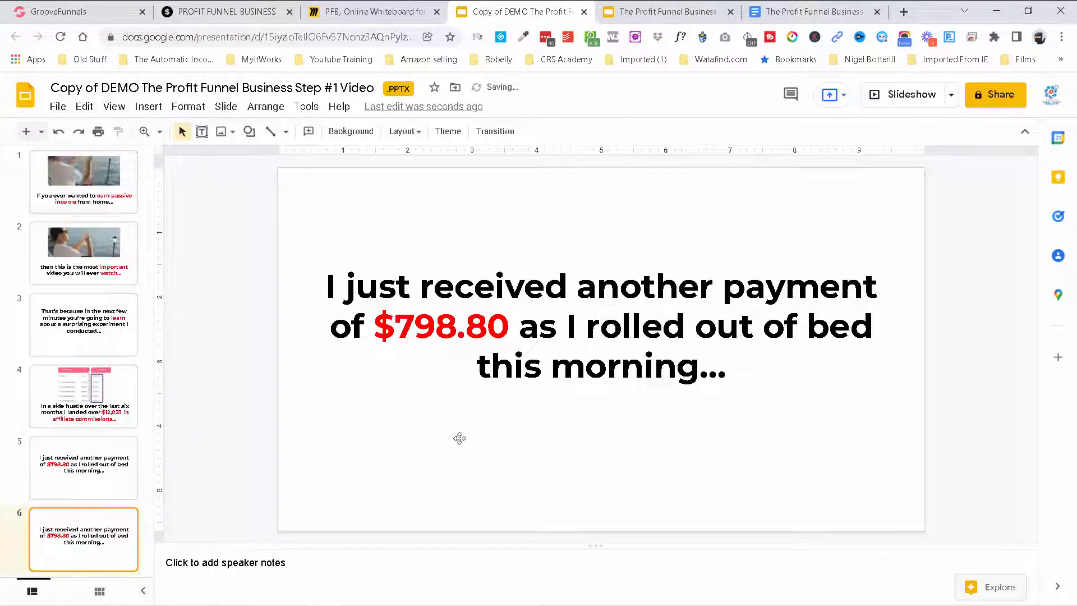
{"action": "left_click", "coordinate": [810, 12]}
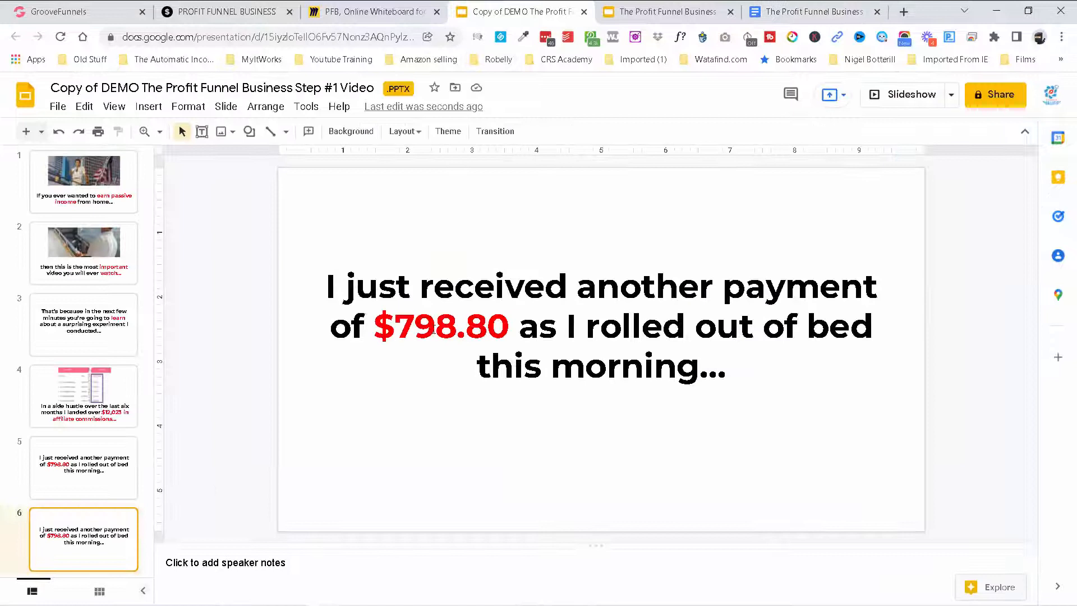
- Paste the 'duplicate my funnel and these results' line unformatted into slide 6, then review the Step #1 Video deck
{"action": "right_click", "coordinate": [601, 326]}
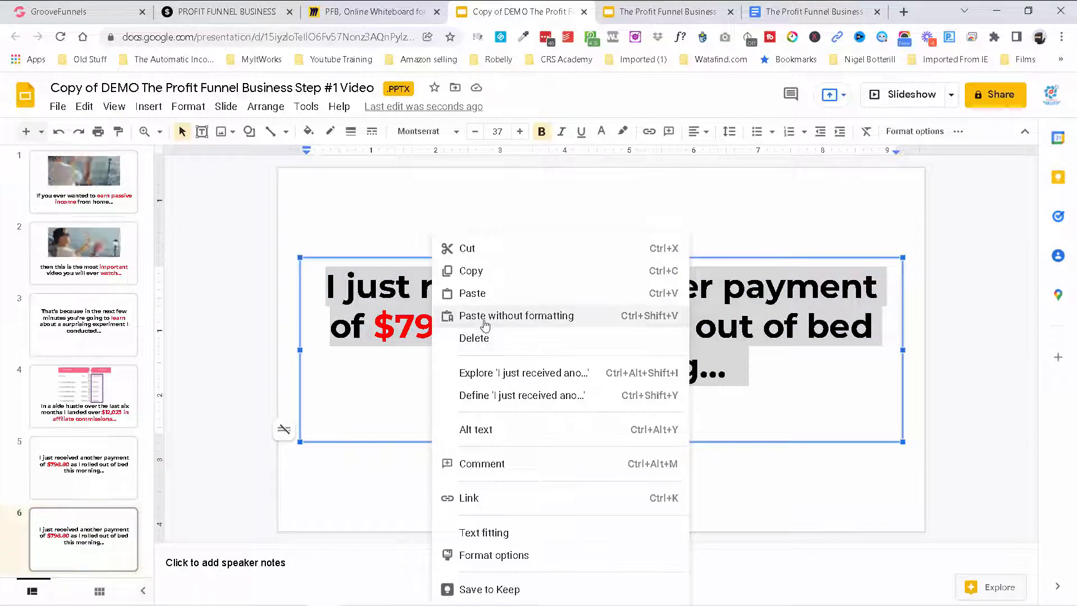
{"action": "left_click", "coordinate": [516, 315]}
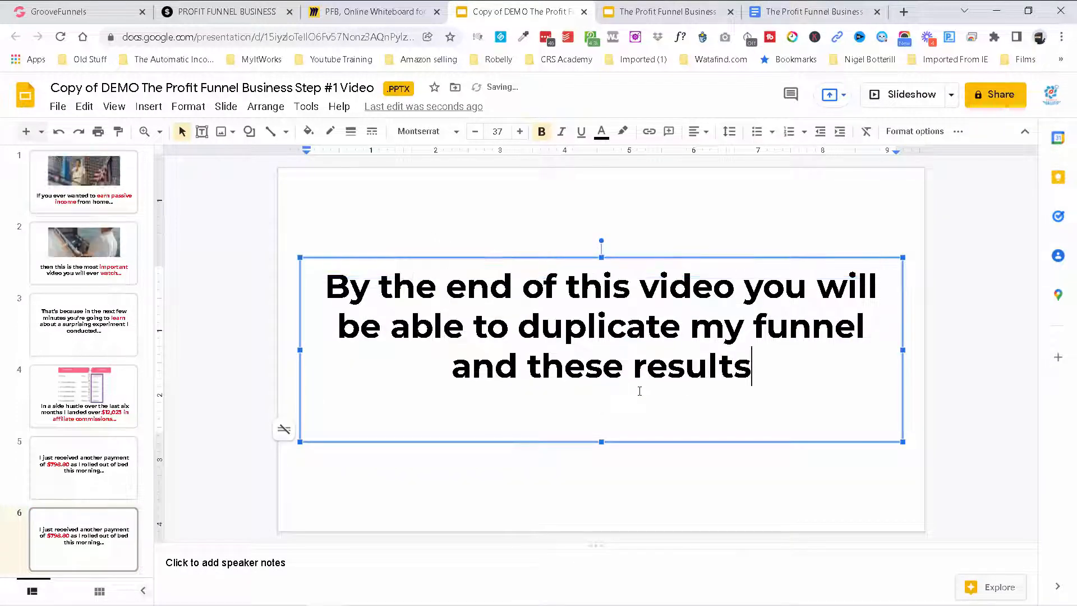
{"action": "type", "text": "..."}
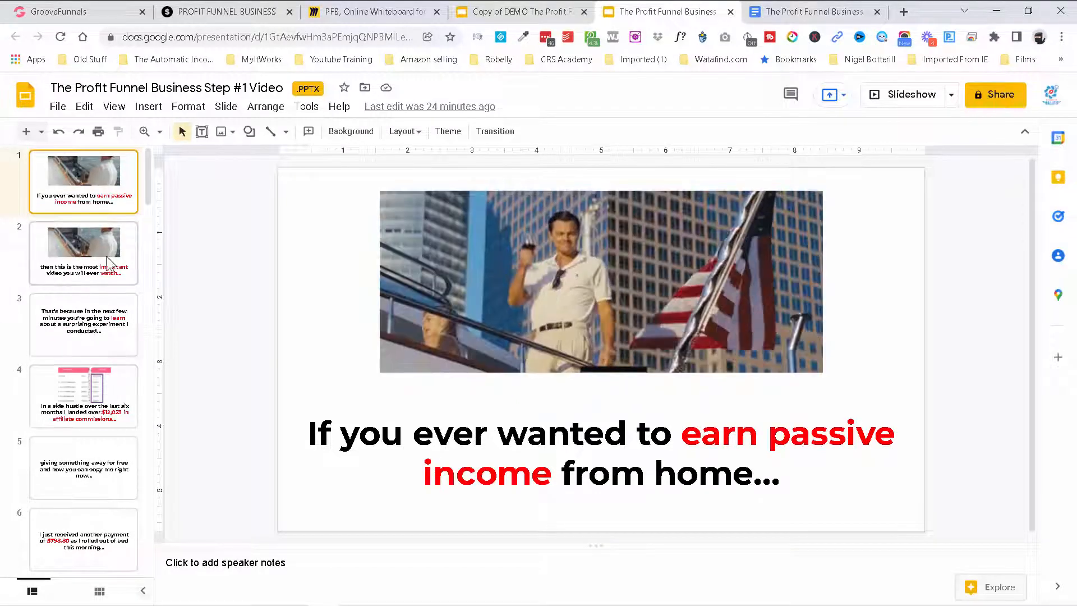
{"action": "scroll", "scroll_direction": "down", "scroll_amount": 3}
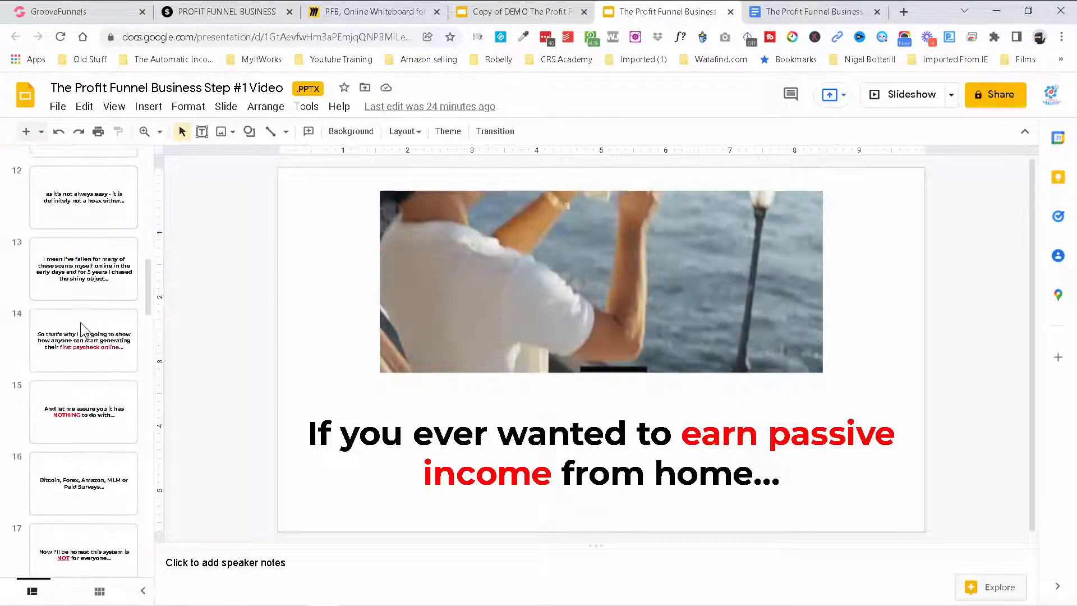
{"action": "scroll", "scroll_direction": "down", "scroll_amount": 3}
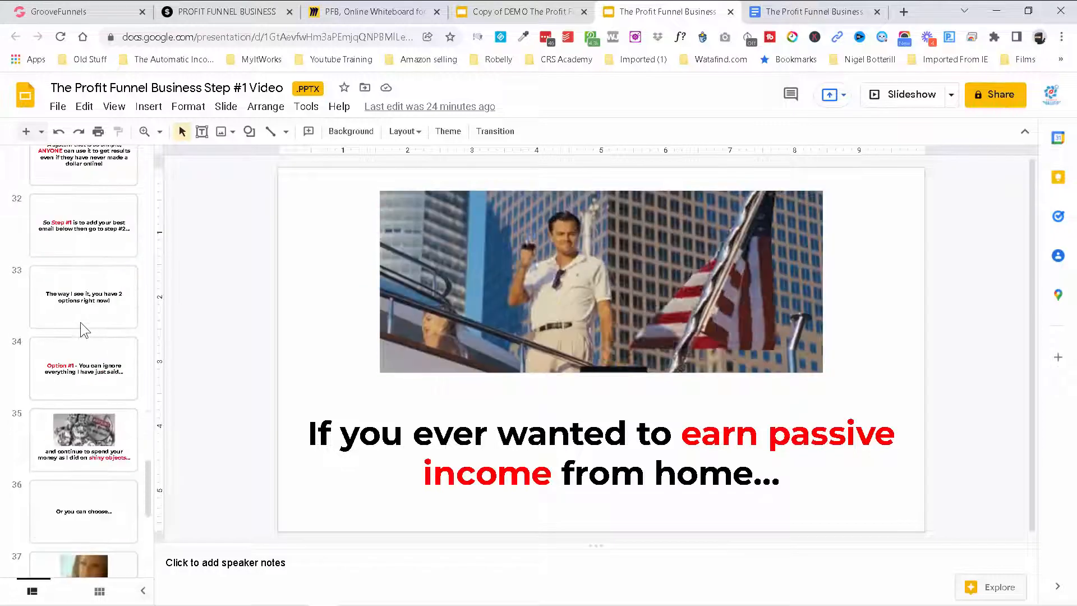